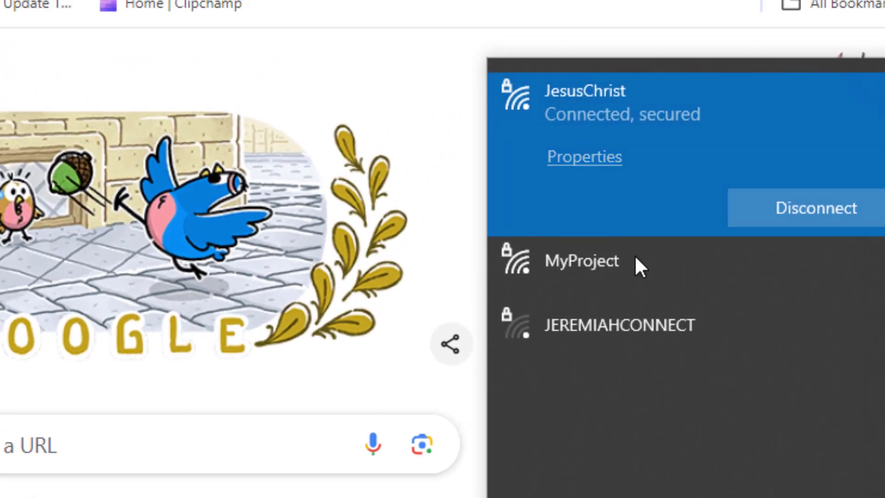
# - Connect the computer to the MyProject Wi-Fi network
pyautogui.click(582, 261)
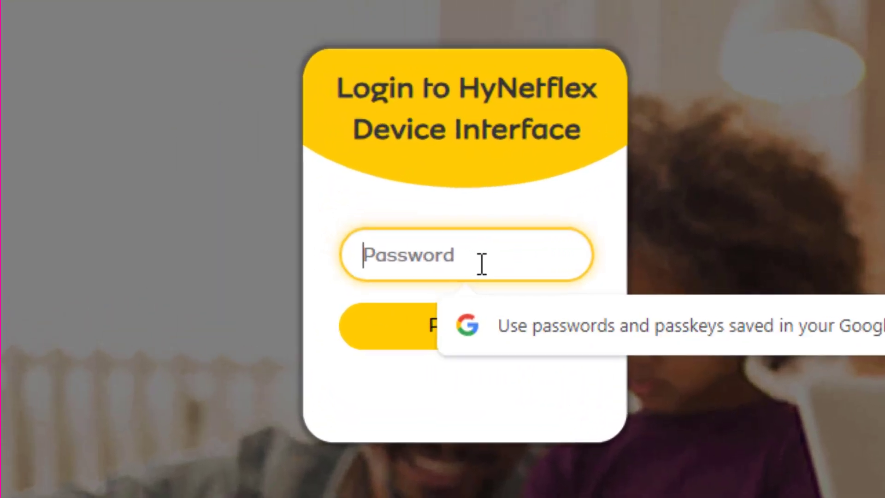
# - Enter the router password and proceed into the MTN5G dashboard
pyautogui.write('••••')
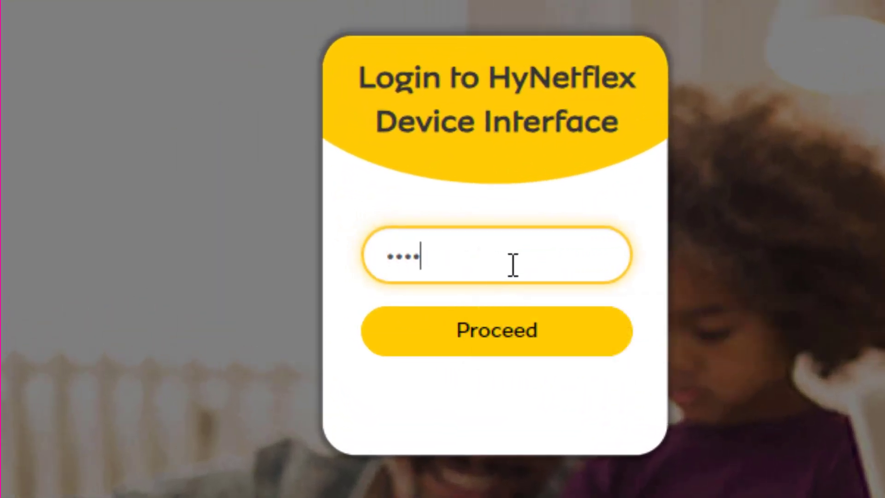
pyautogui.write('•')
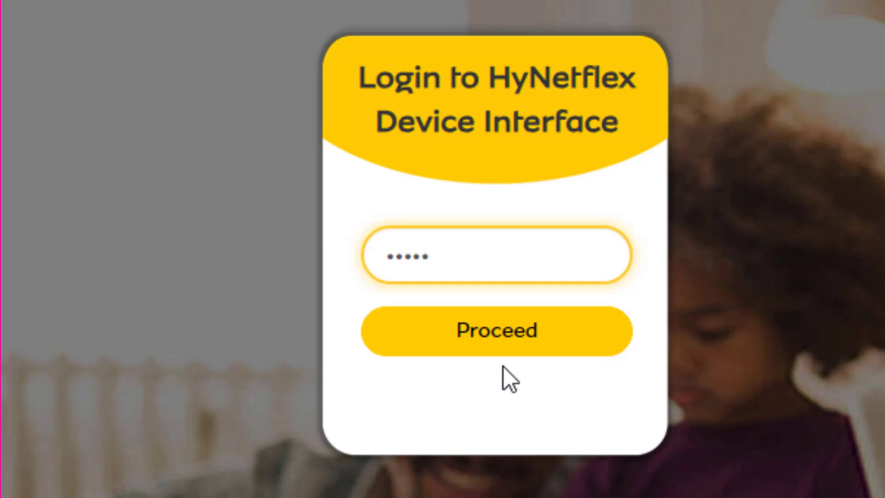
pyautogui.click(495, 331)
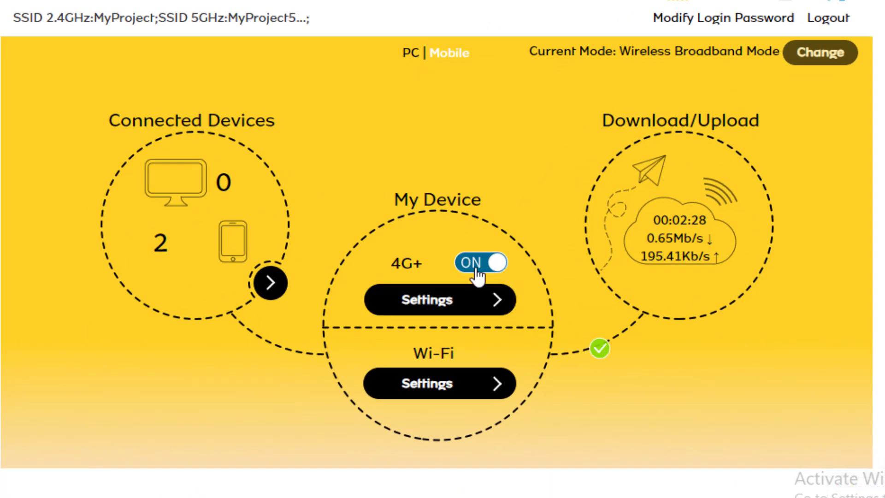
# - Turn 4G+ off and go to its Connection Settings page
pyautogui.click(482, 262)
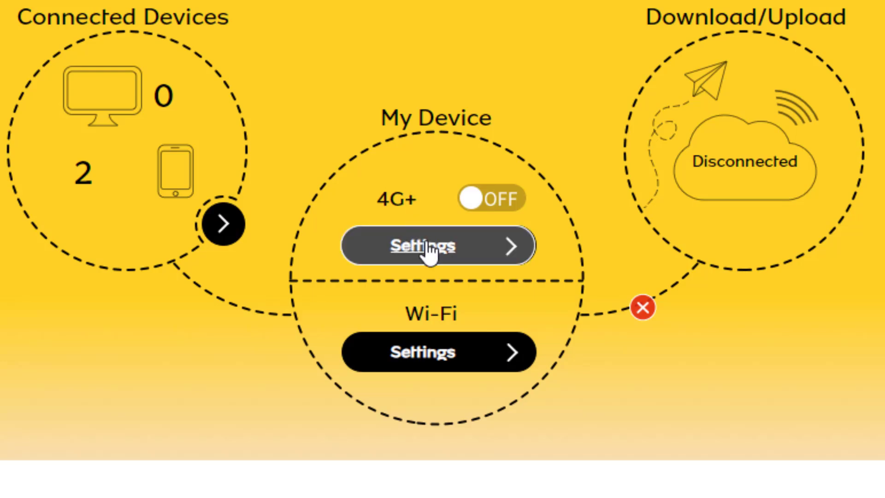
pyautogui.click(438, 246)
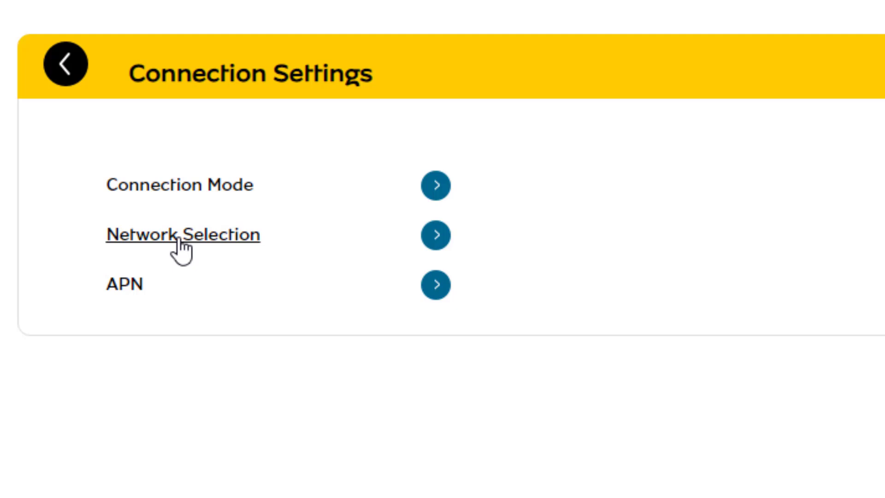
# - On Network Selection, try 4G/3G and 3G Only, then settle on 5G/4G/3G
pyautogui.click(183, 236)
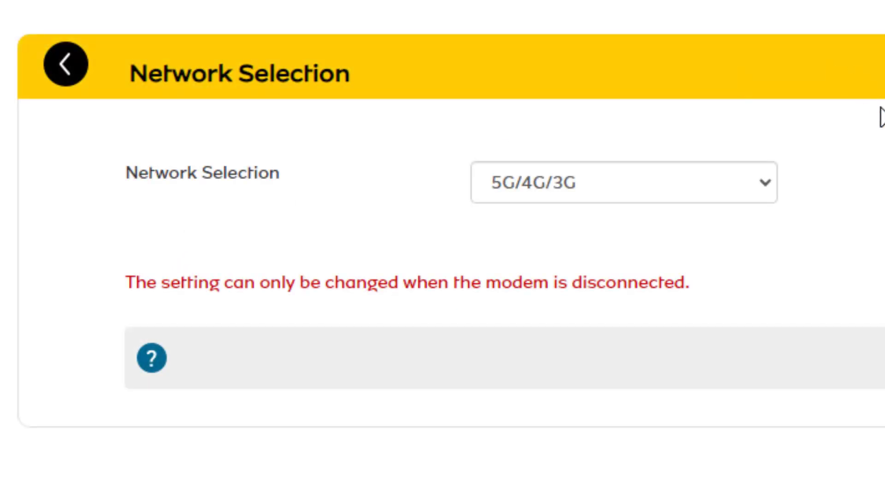
pyautogui.click(621, 182)
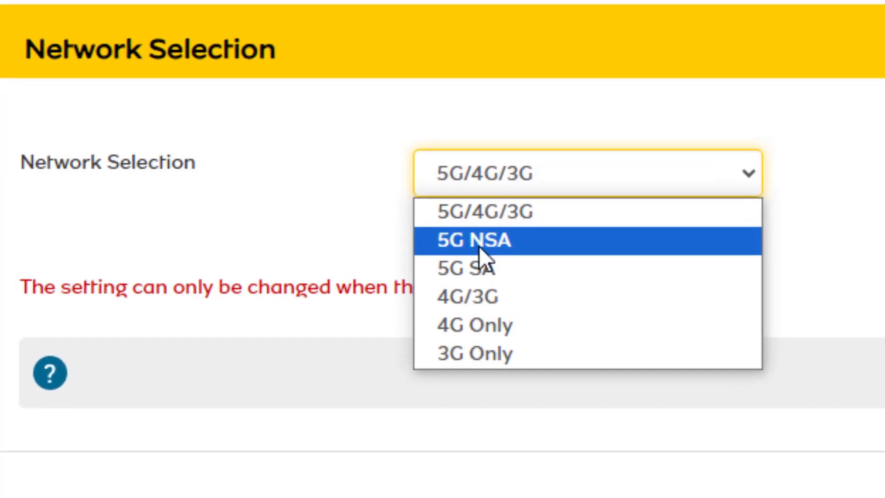
pyautogui.moveTo(604, 257)
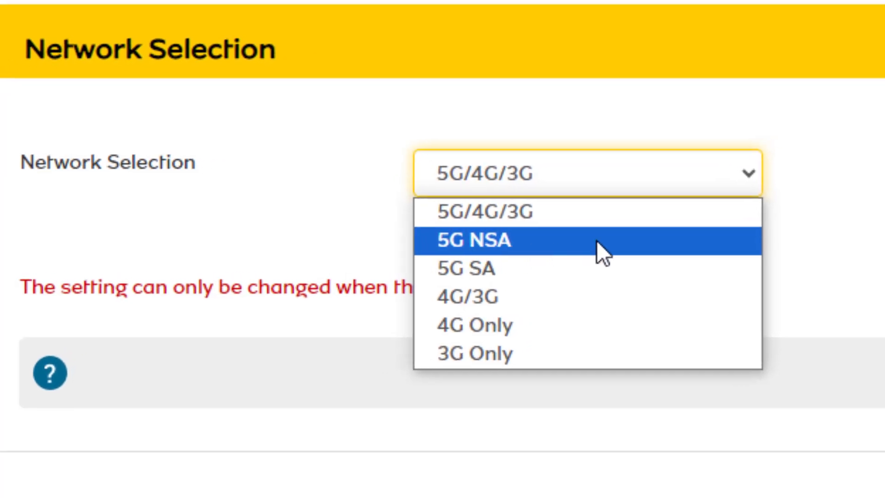
pyautogui.moveTo(457, 270)
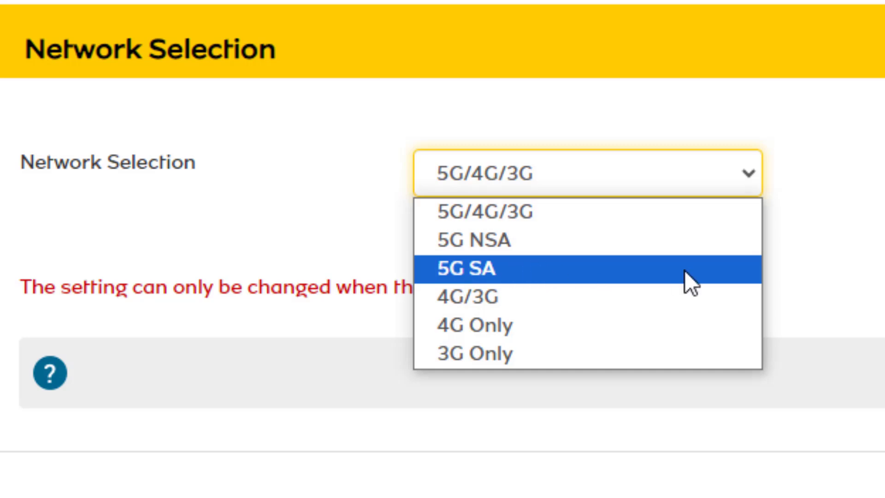
pyautogui.moveTo(458, 298)
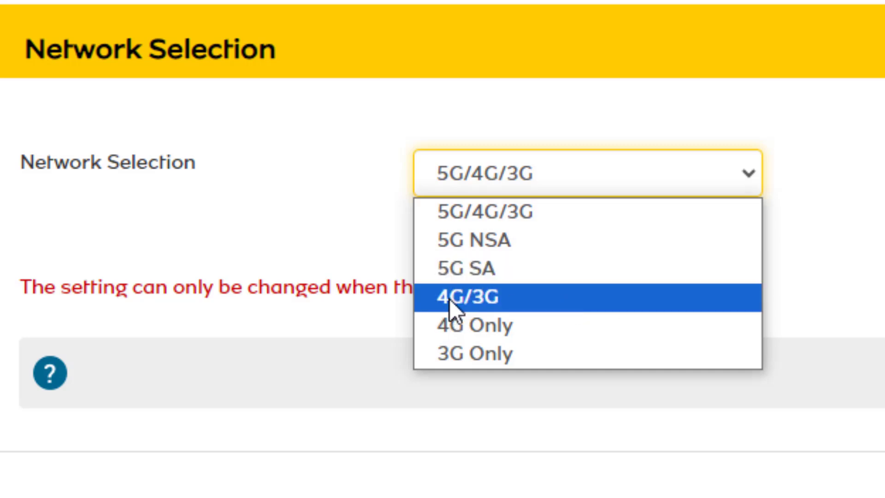
pyautogui.click(473, 297)
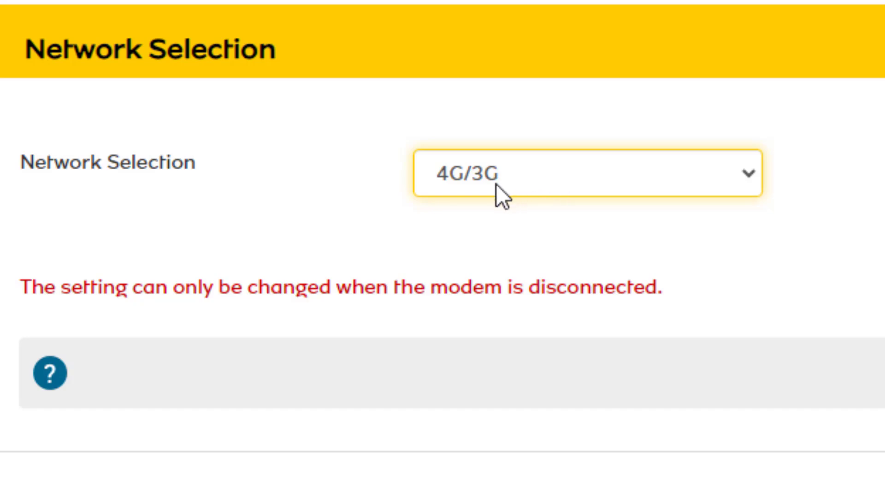
pyautogui.moveTo(522, 195)
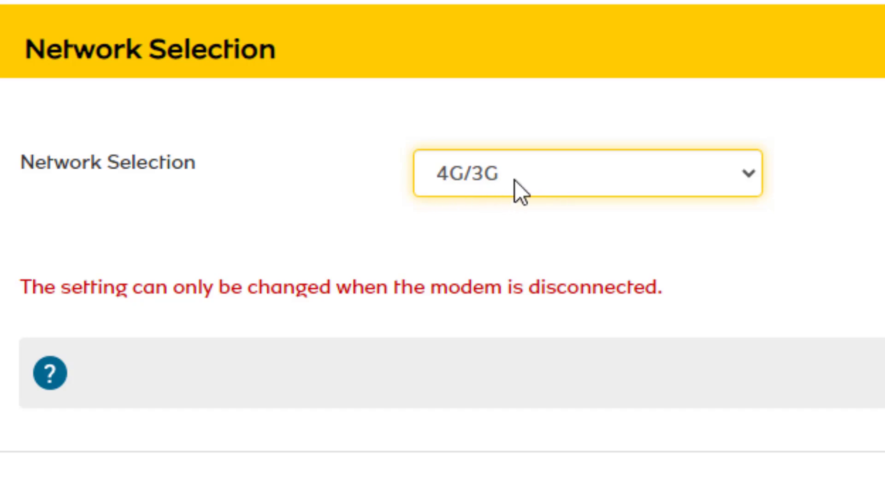
pyautogui.click(587, 173)
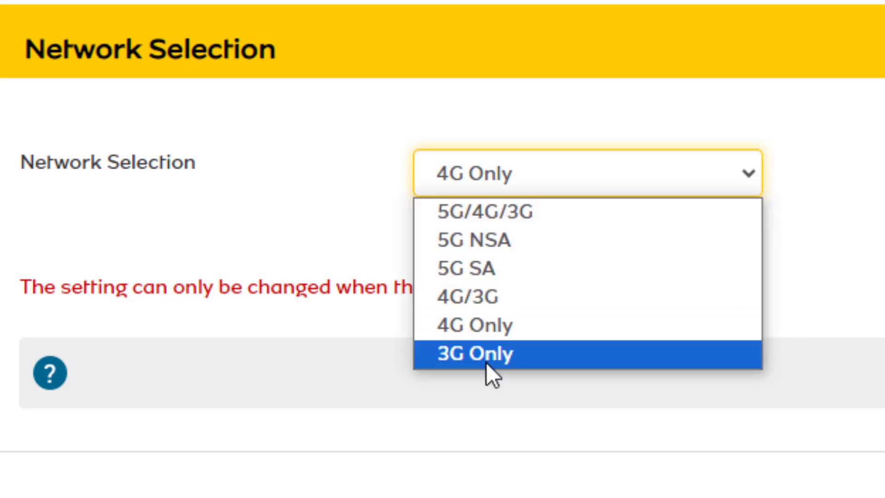
pyautogui.click(473, 354)
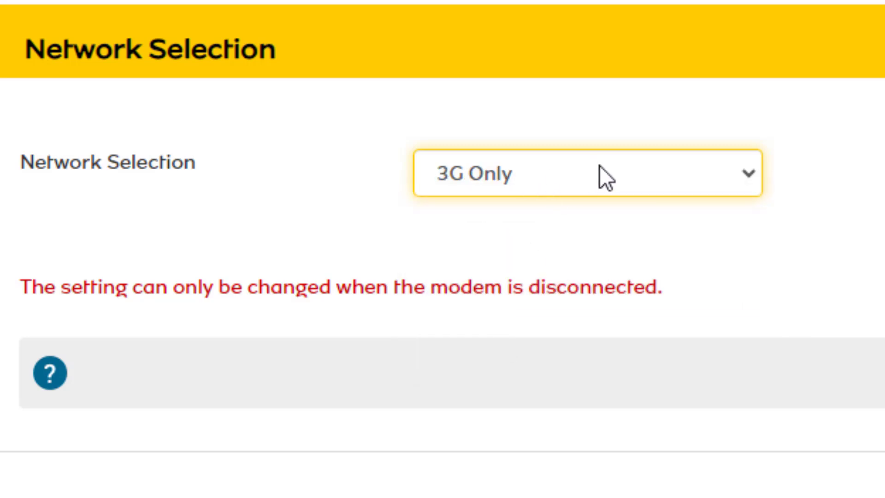
pyautogui.click(587, 174)
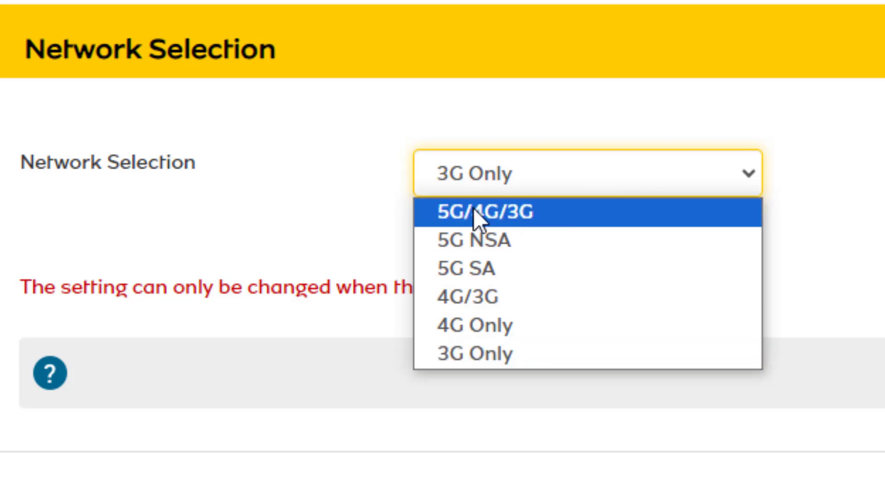
pyautogui.click(484, 213)
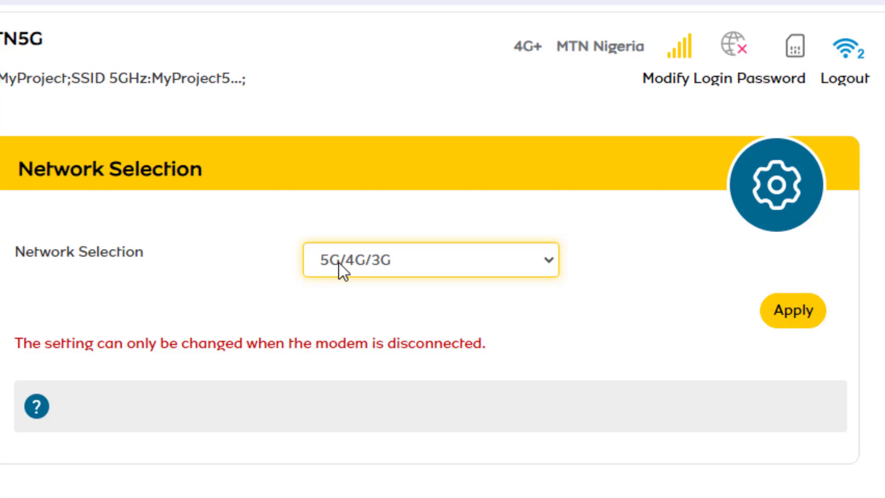
pyautogui.moveTo(360, 271)
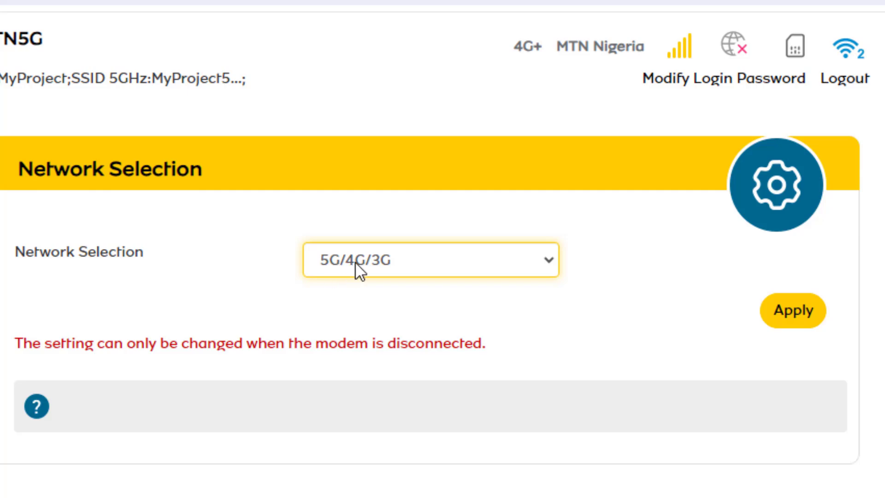
pyautogui.moveTo(415, 280)
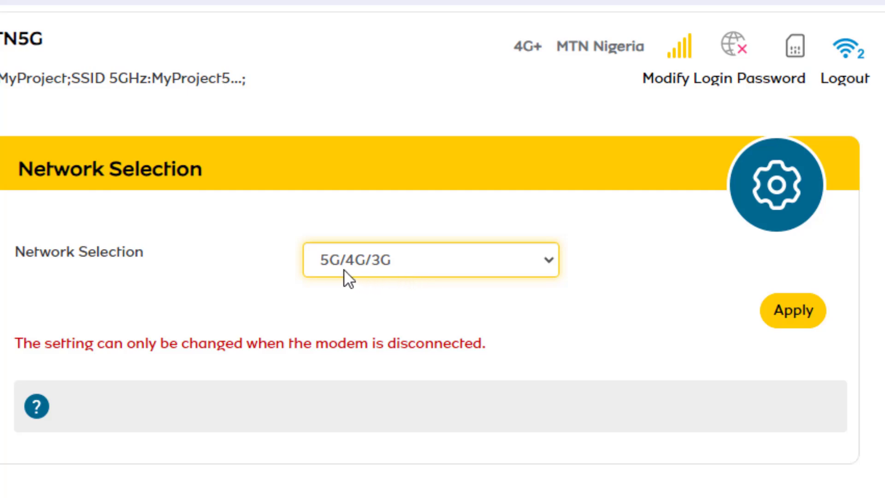
pyautogui.moveTo(350, 280)
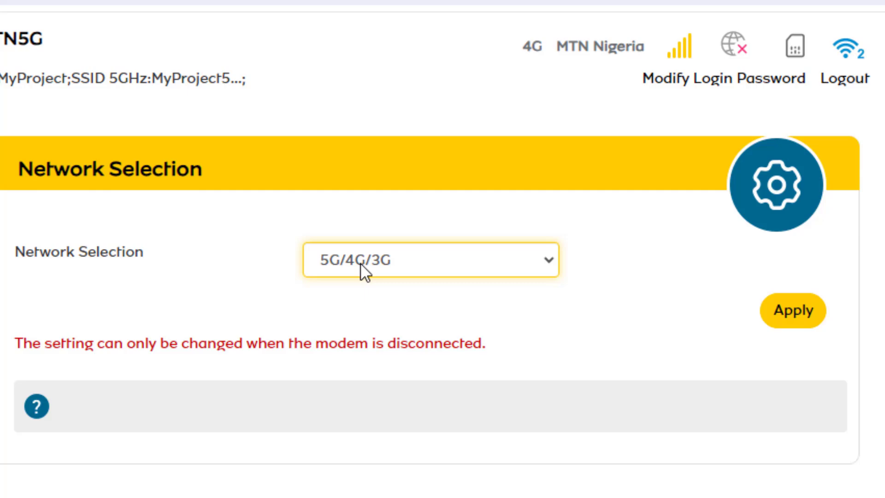
pyautogui.moveTo(387, 259)
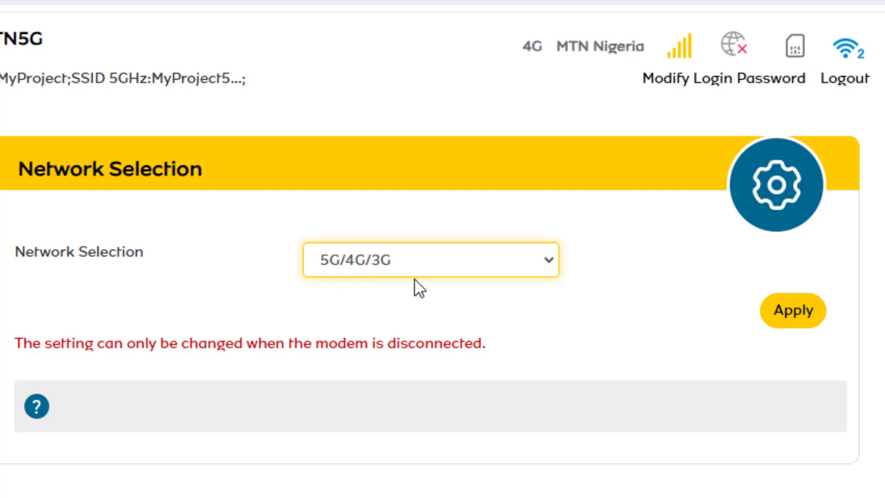
pyautogui.moveTo(687, 314)
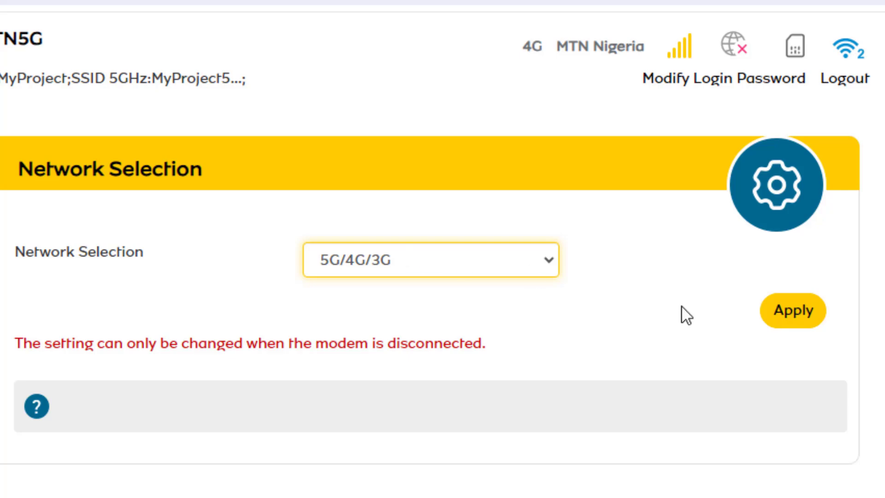
# - Apply the 5G/4G/3G network mode
pyautogui.click(792, 311)
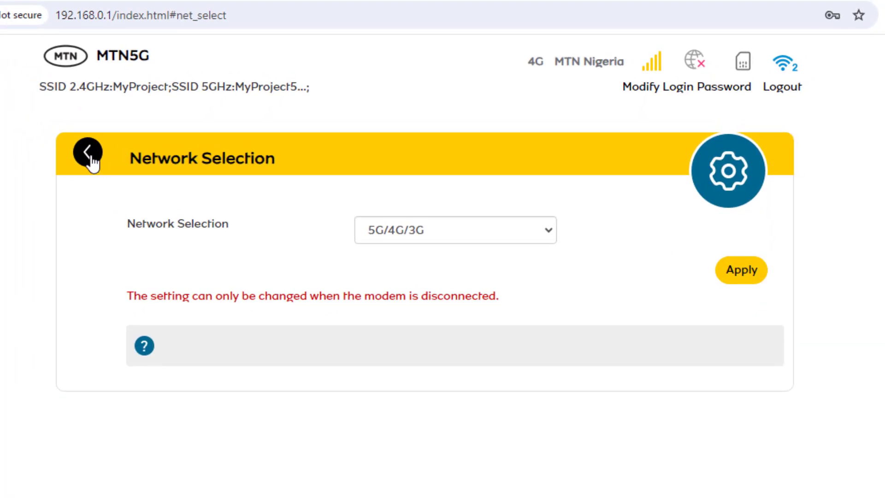
# - Return to the dashboard and switch 4G+ back on
pyautogui.click(88, 153)
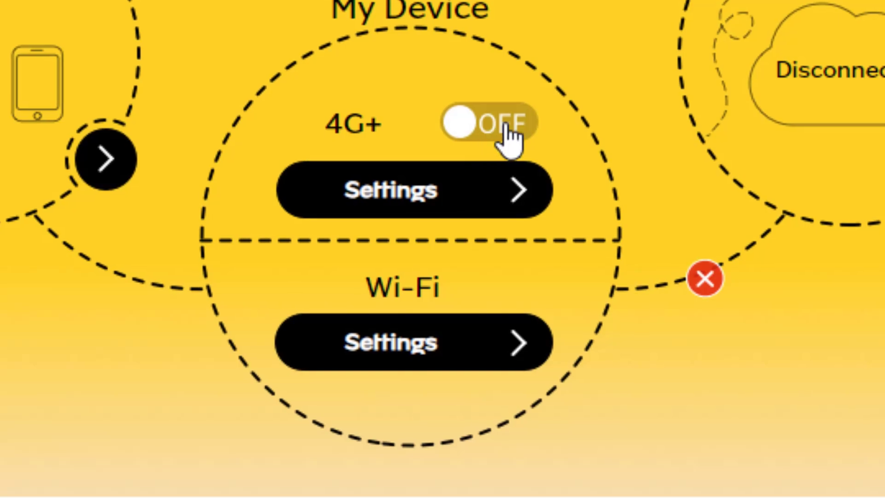
pyautogui.click(487, 122)
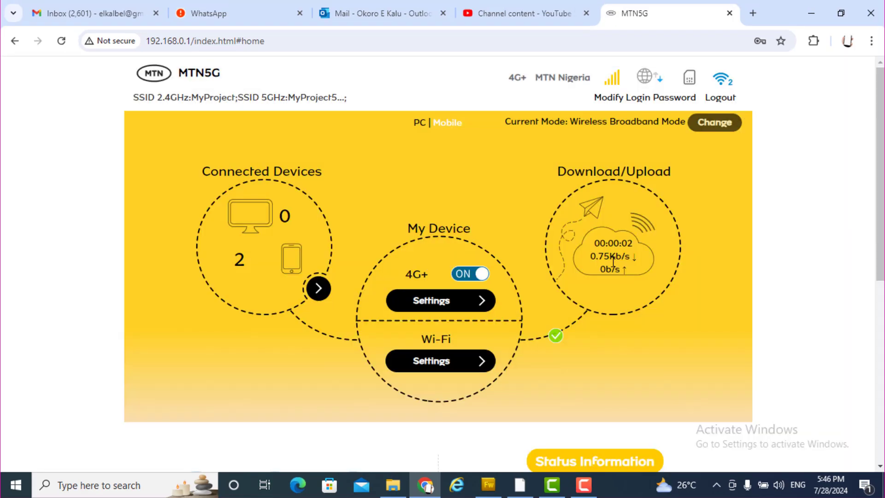
pyautogui.moveTo(350, 284)
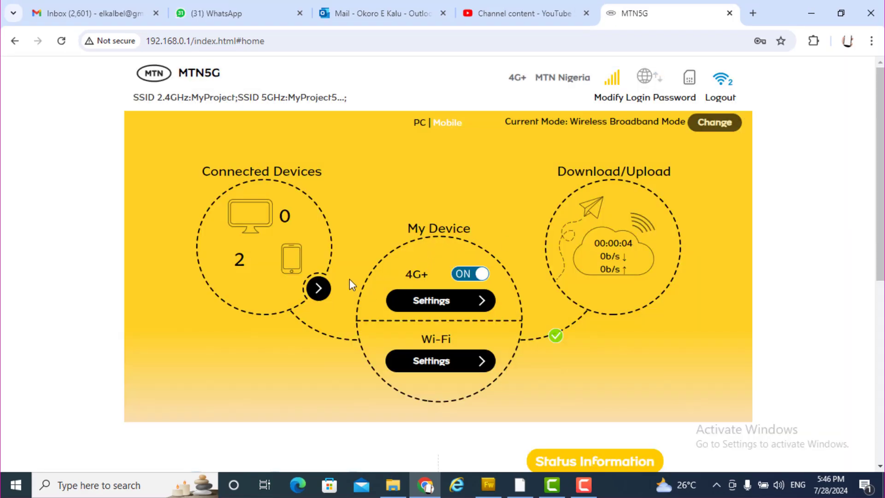